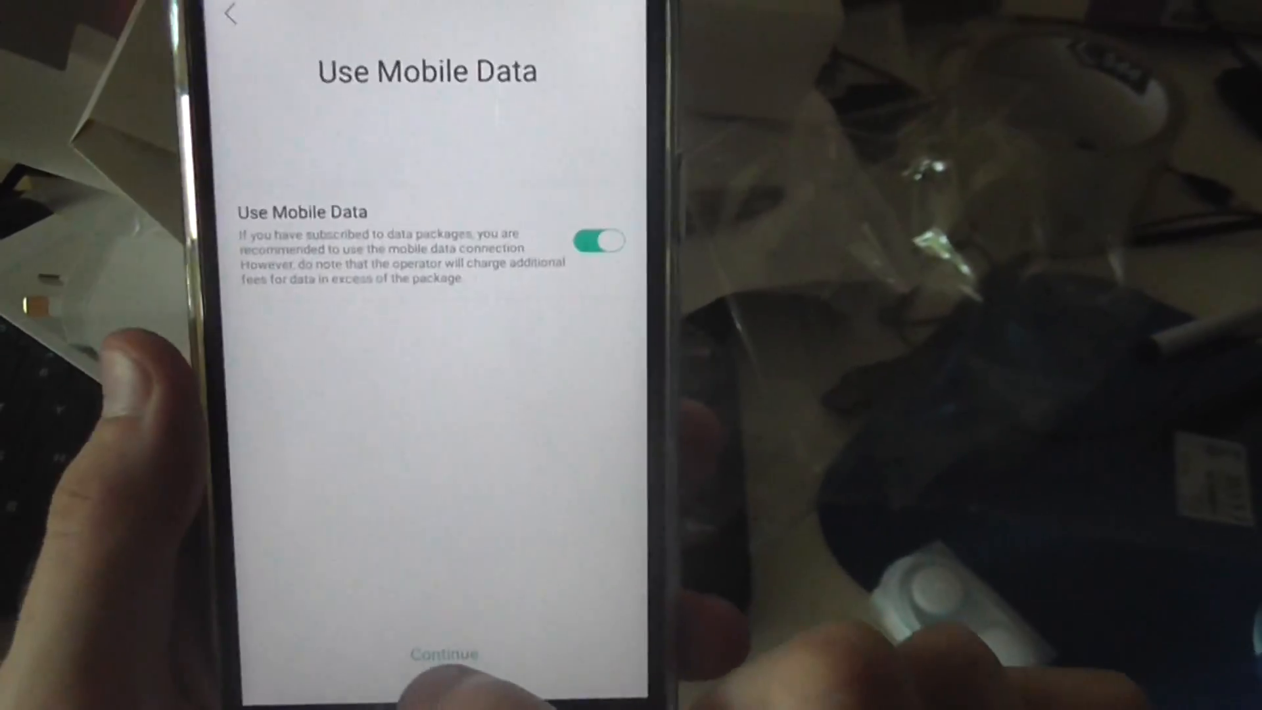
- Confirm Use Mobile Data stays enabled and continue to the Connect to Wi-Fi screen
{"action": "left_click", "coordinate": [443, 653]}
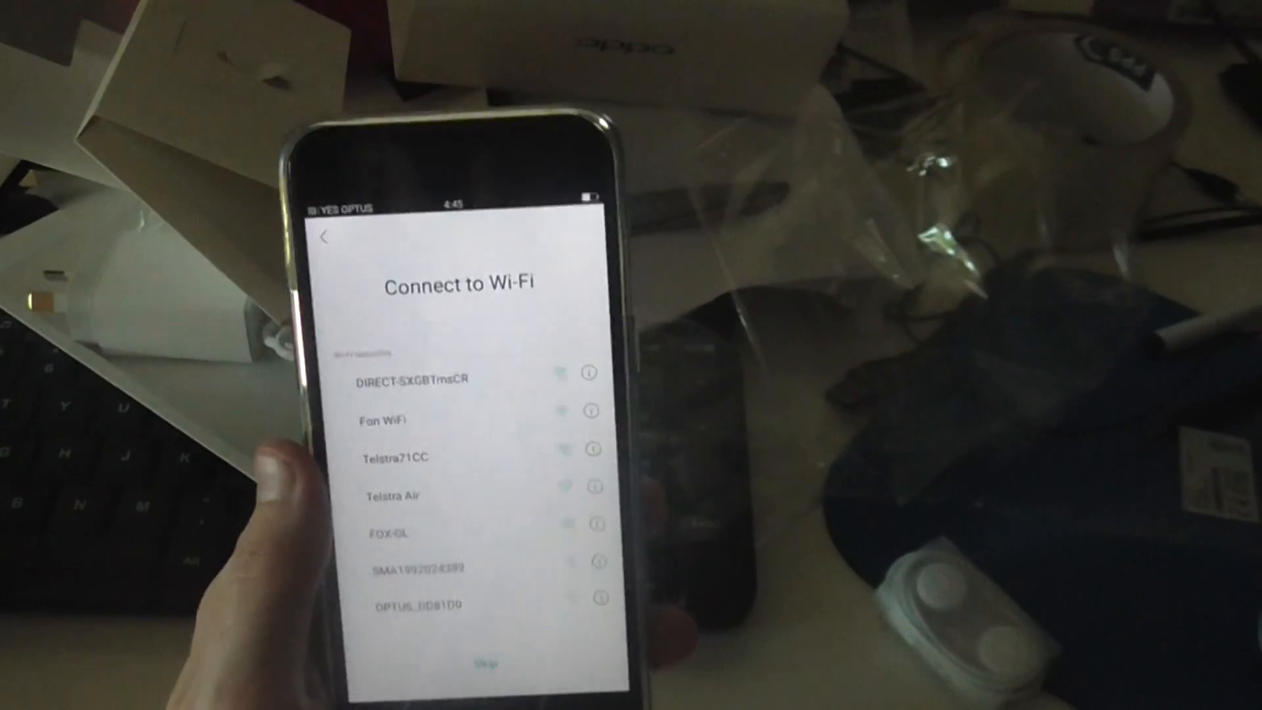